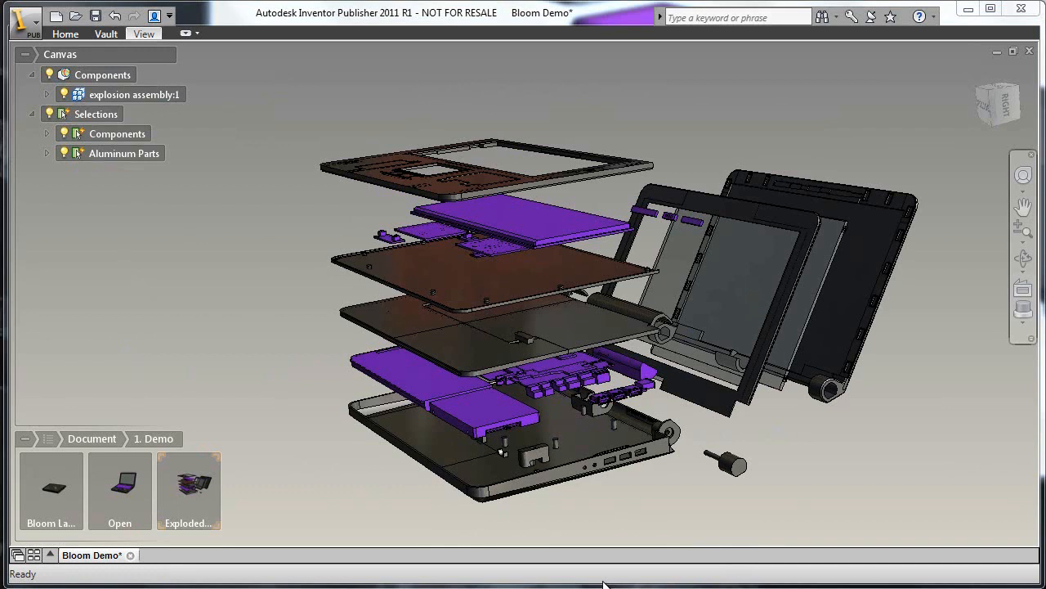
- Set the Exploded snapshot's affected snapshots to All Snapshots within the document
right_click(188, 488)
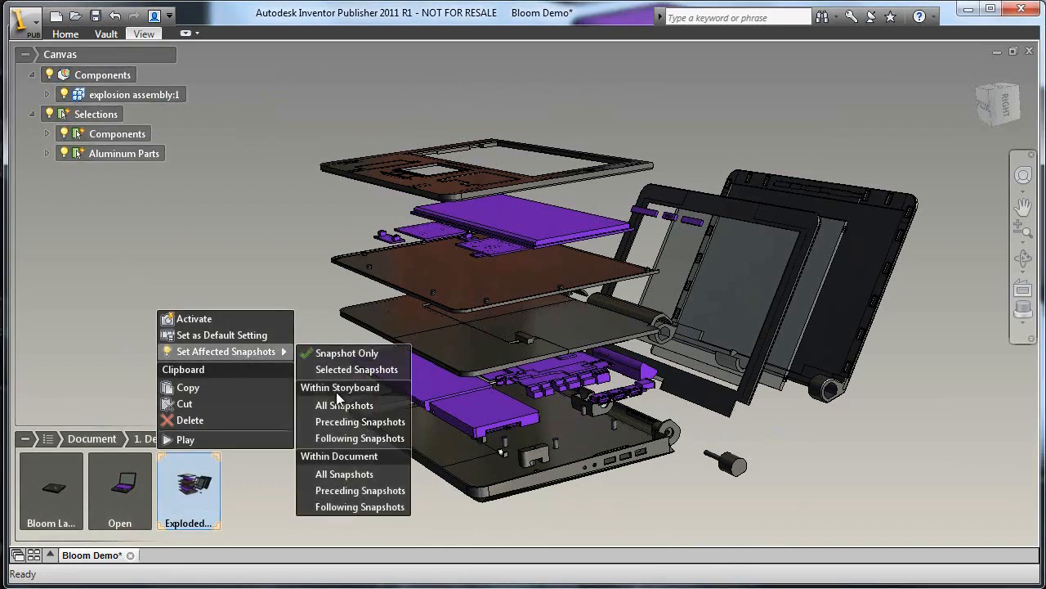
mouse_move(344, 475)
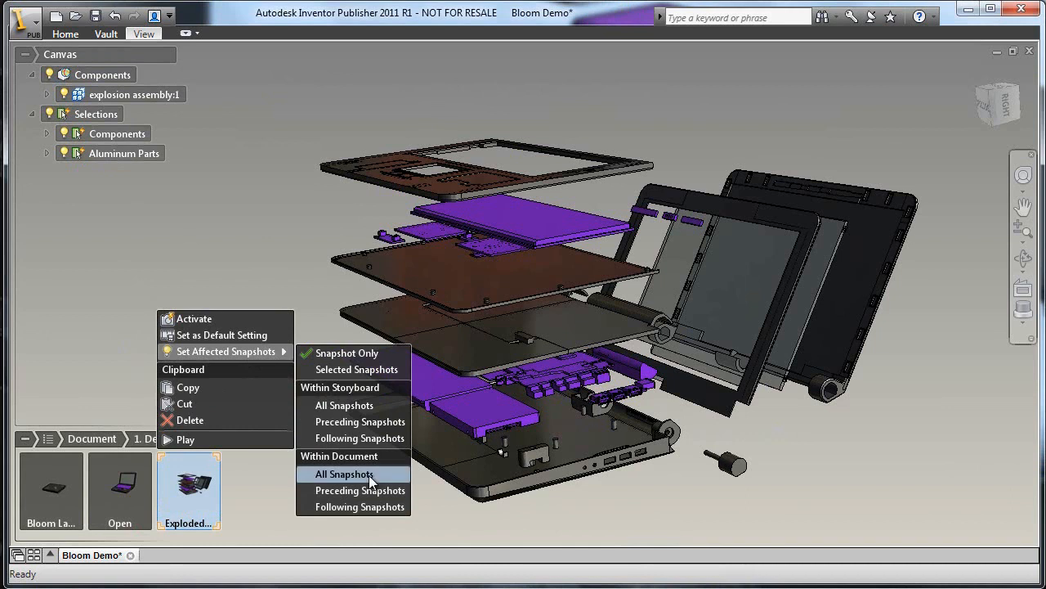
left_click(343, 474)
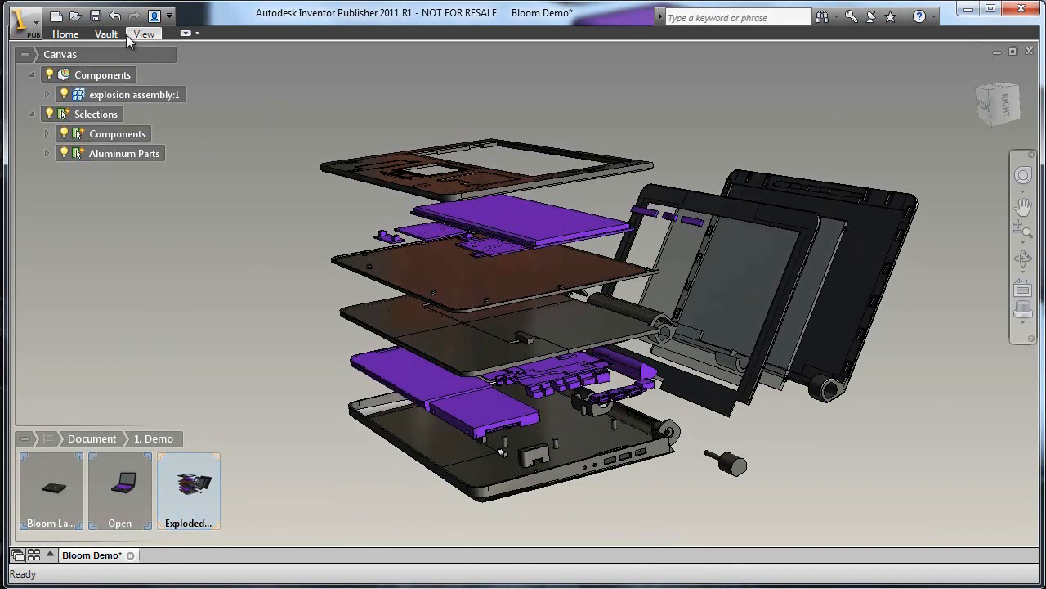
- Switch the scene background from the grey gradient to a solid white colour
left_click(144, 33)
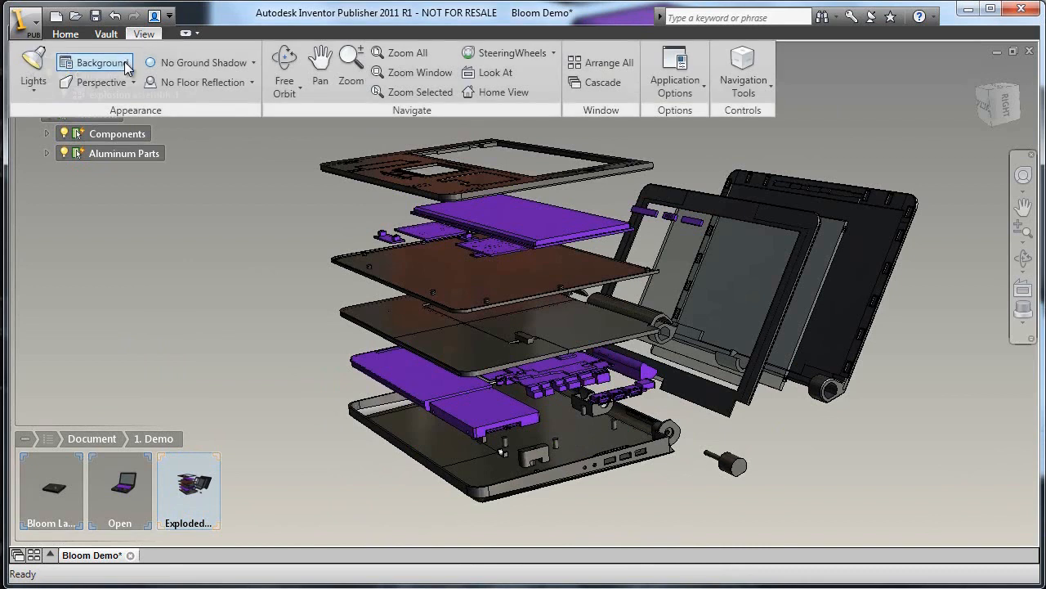
left_click(95, 62)
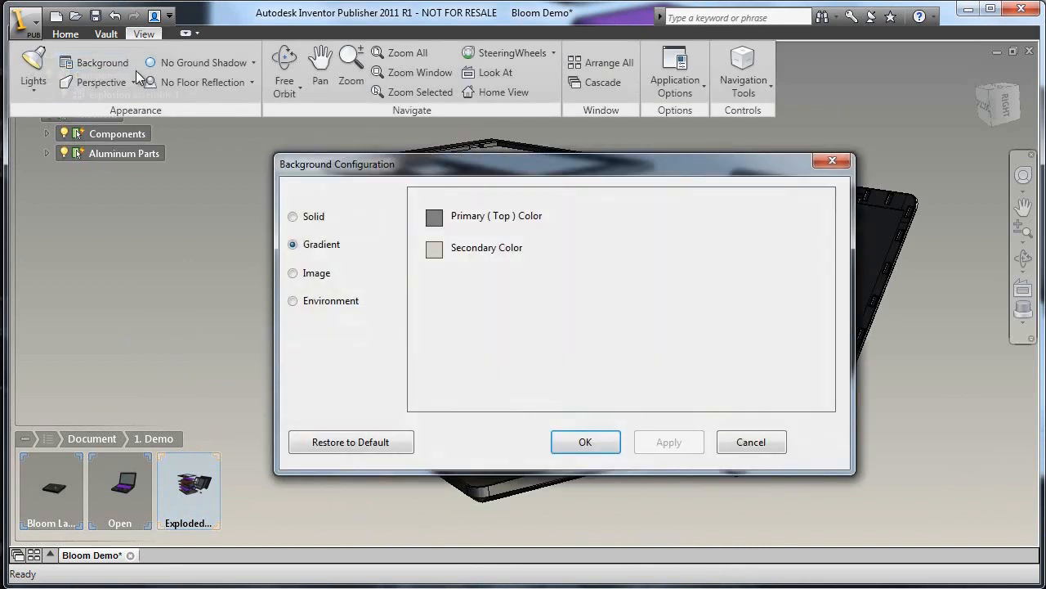
left_click(293, 216)
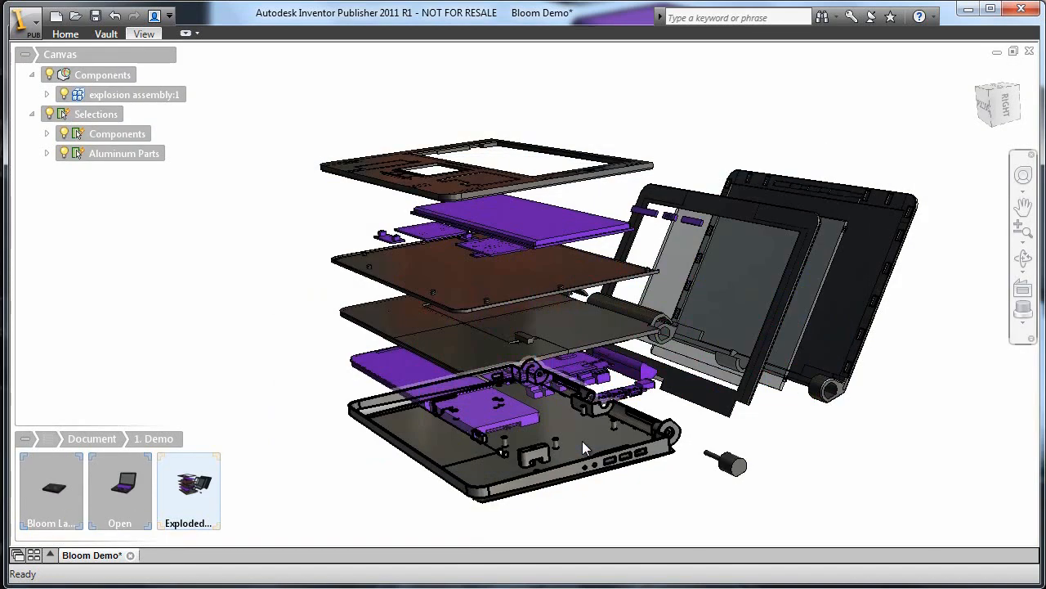
- Give Aluminum Parts the Posterized Color style and Components the purple style, then review in Exploded
left_click(124, 154)
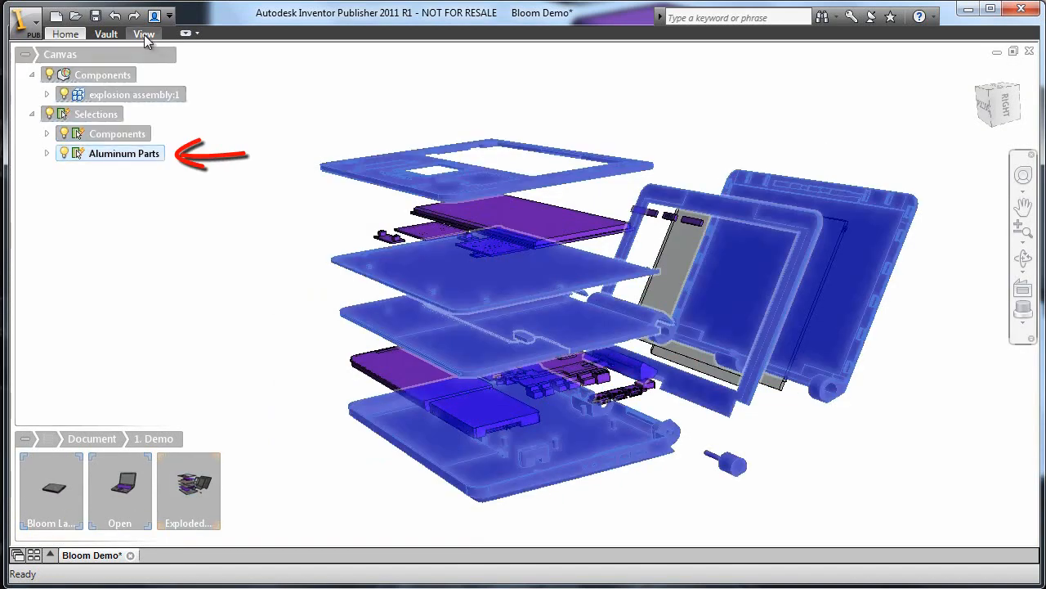
mouse_move(66, 33)
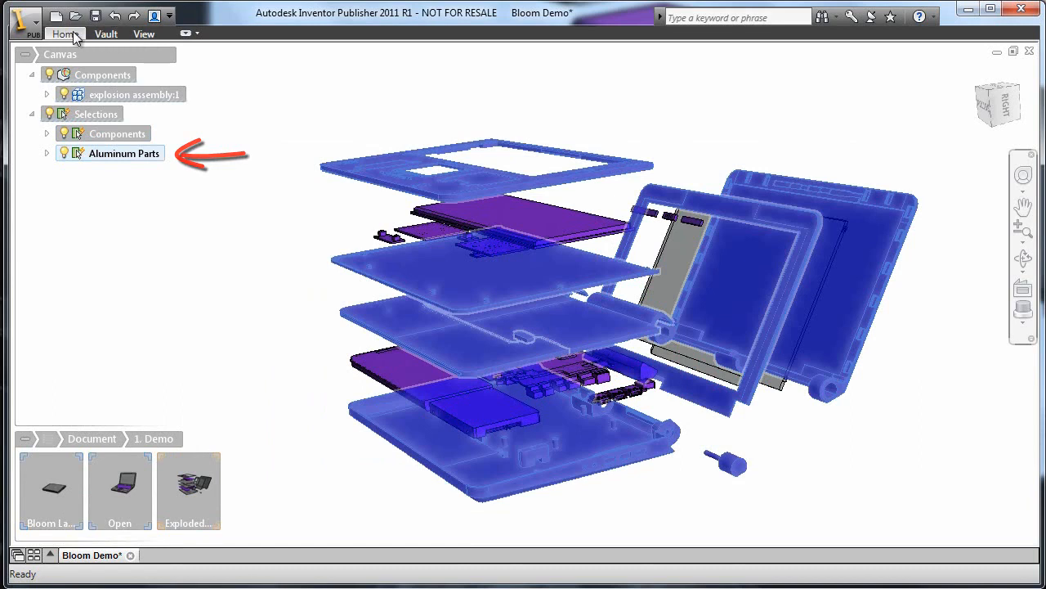
left_click(65, 33)
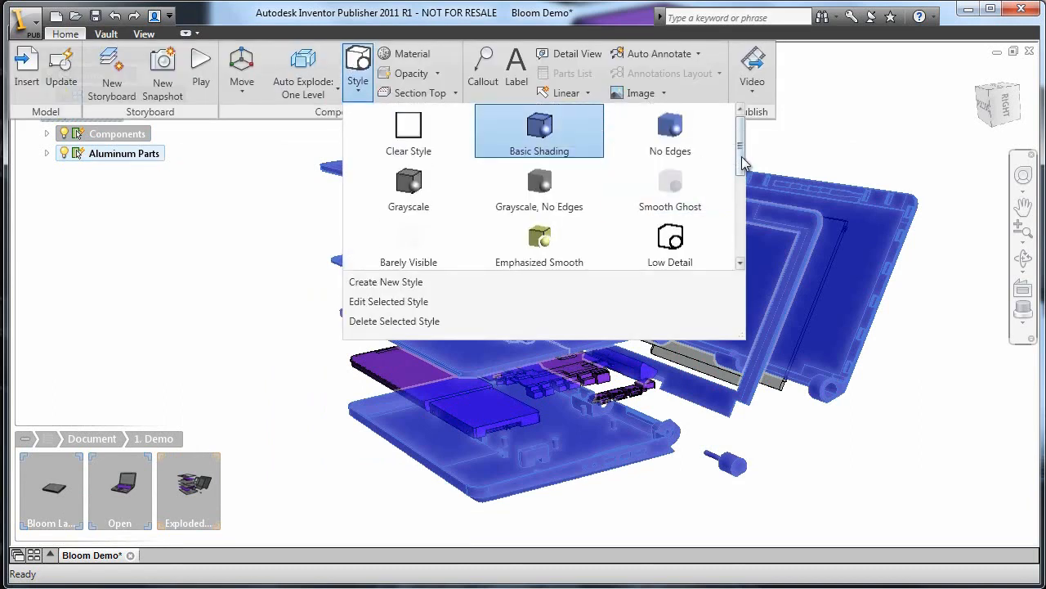
scroll("down", 3)
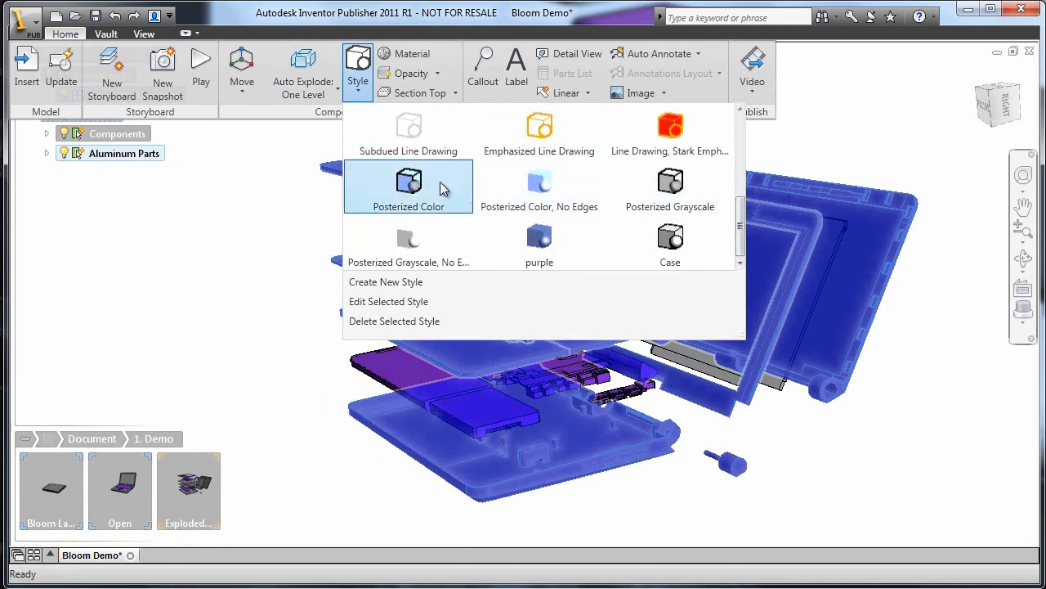
left_click(408, 186)
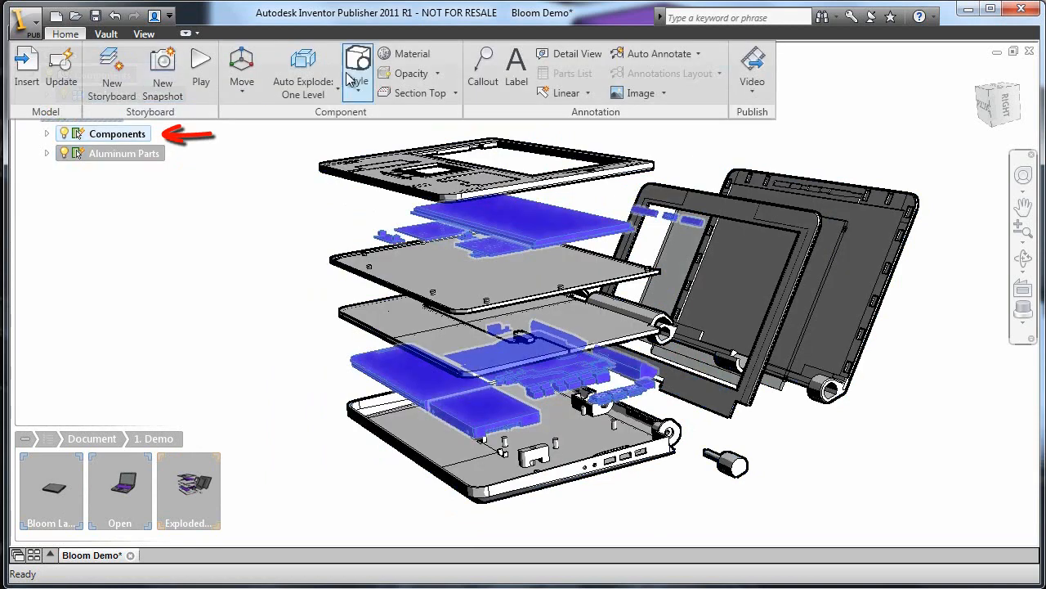
left_click(356, 65)
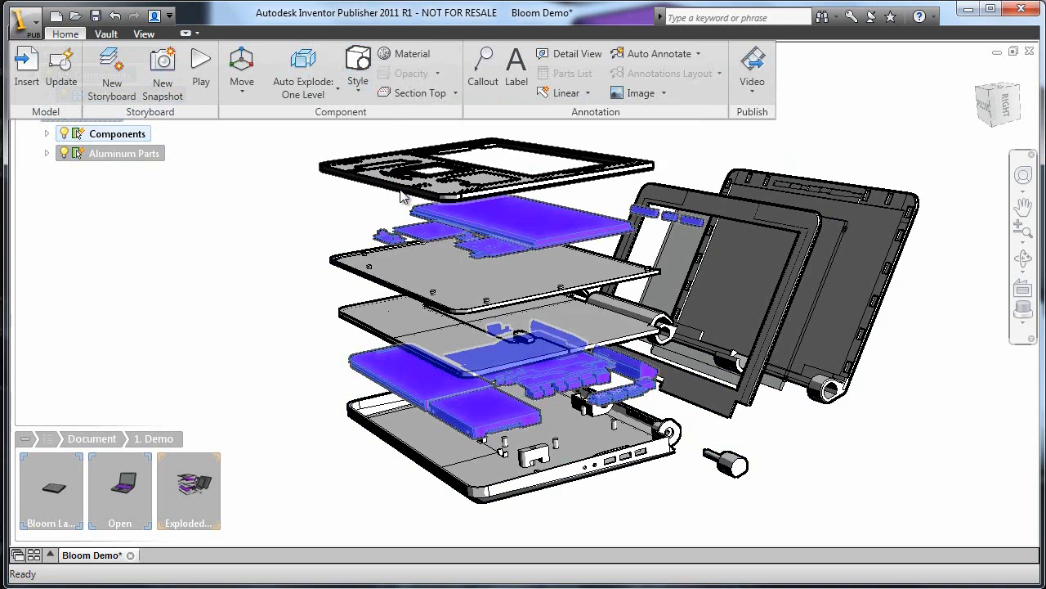
left_click(188, 487)
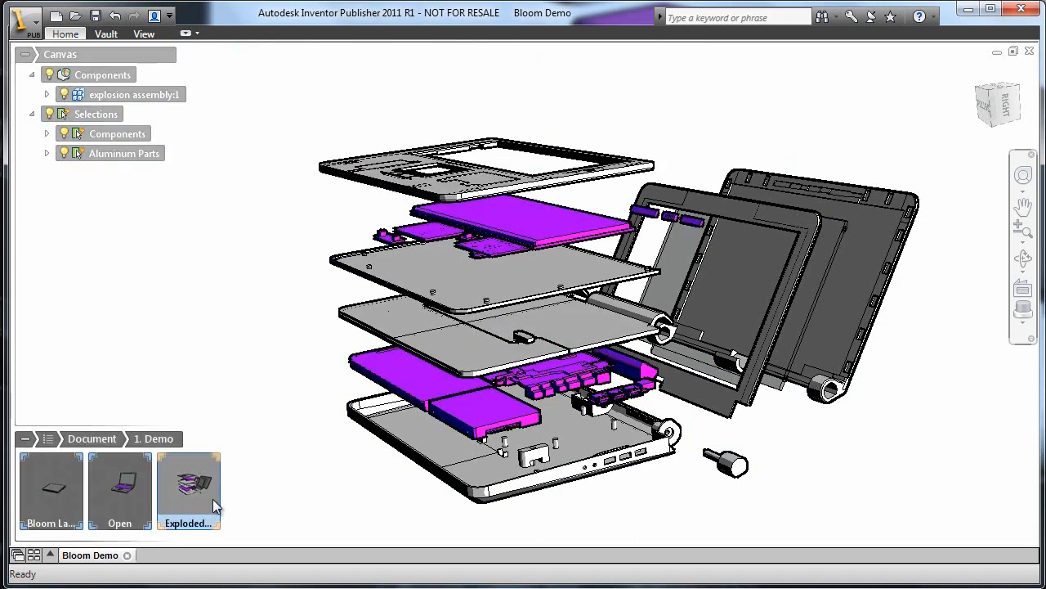
- Copy the Exploded snapshot into the storyboard and rename the copy 'w/ Labels'
right_click(188, 488)
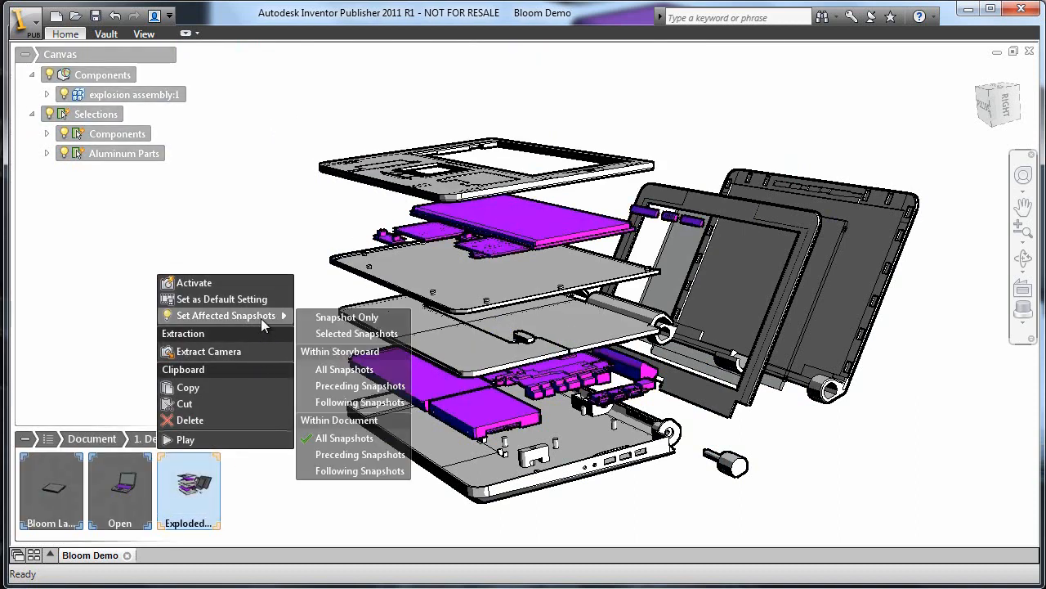
left_click(235, 225)
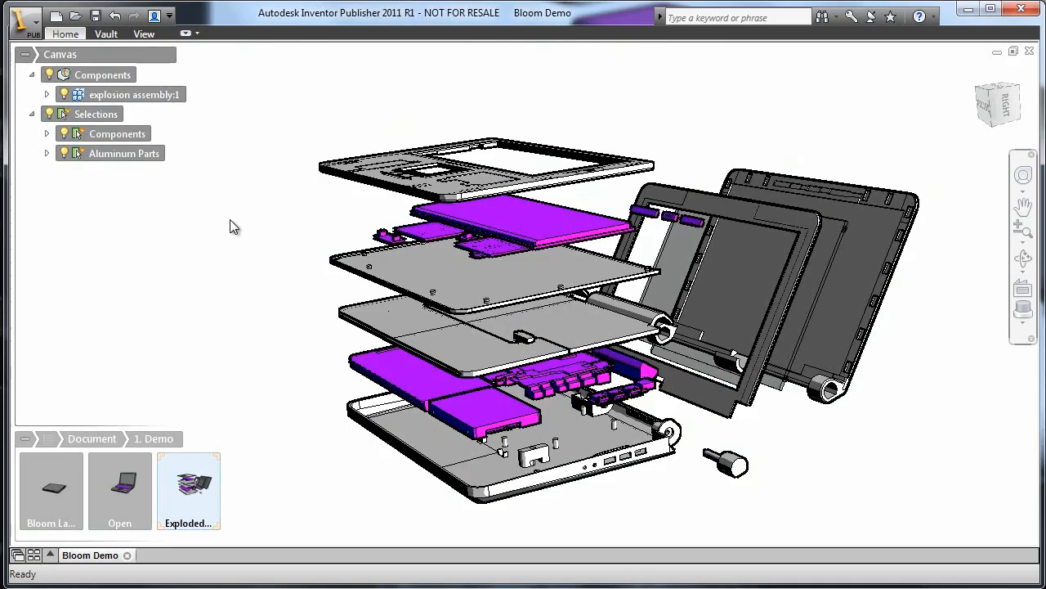
mouse_move(288, 199)
type("w")
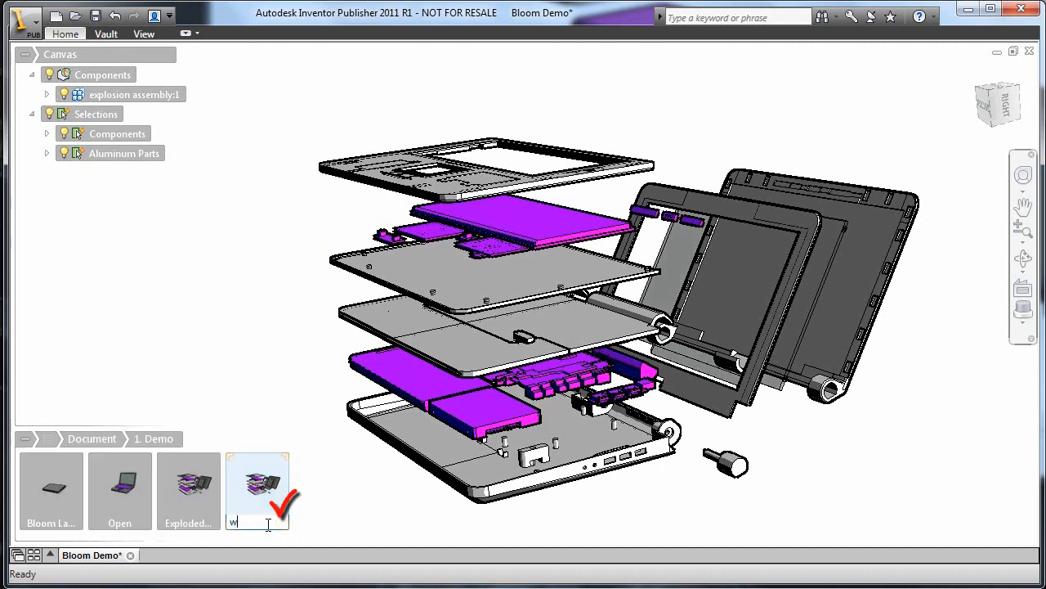
type("/ Labels")
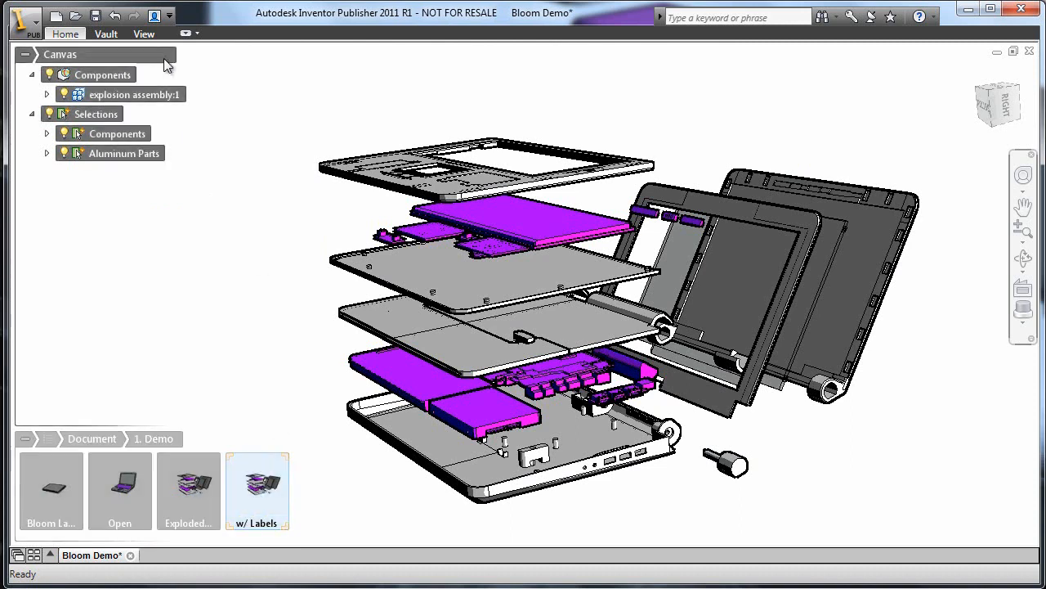
- Add a manual-text callout with an outline shape to the keyboard cover and view the labelled snapshot
left_click(65, 33)
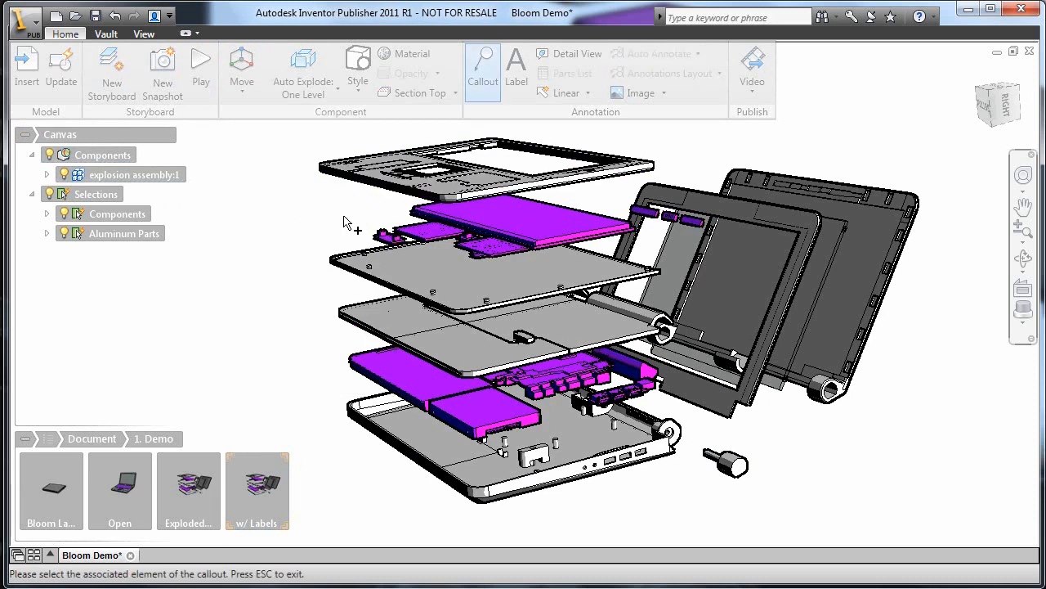
left_click(330, 174)
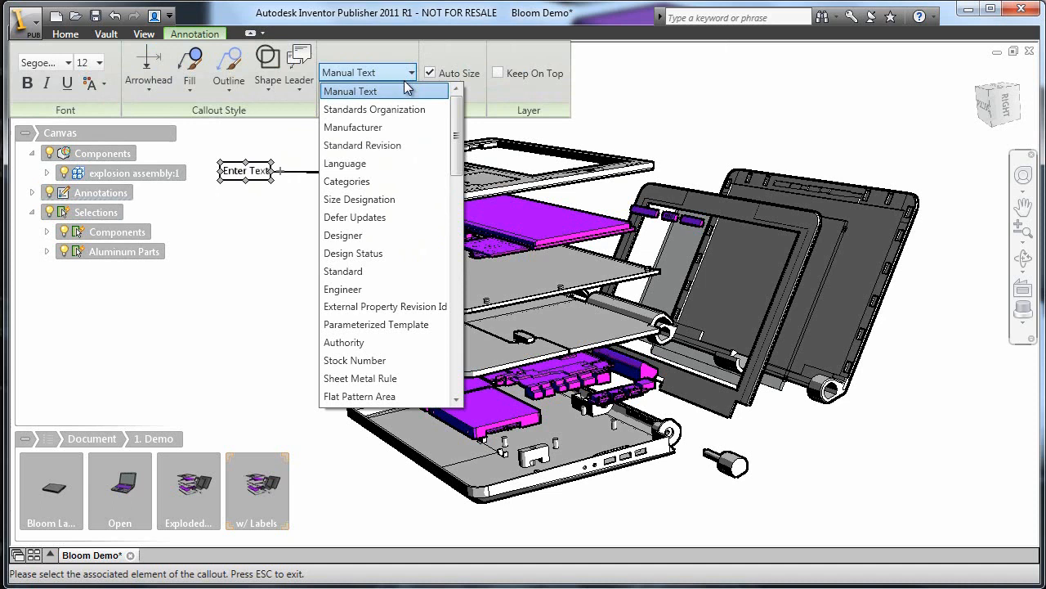
left_click(350, 92)
type("Keyboard Cover")
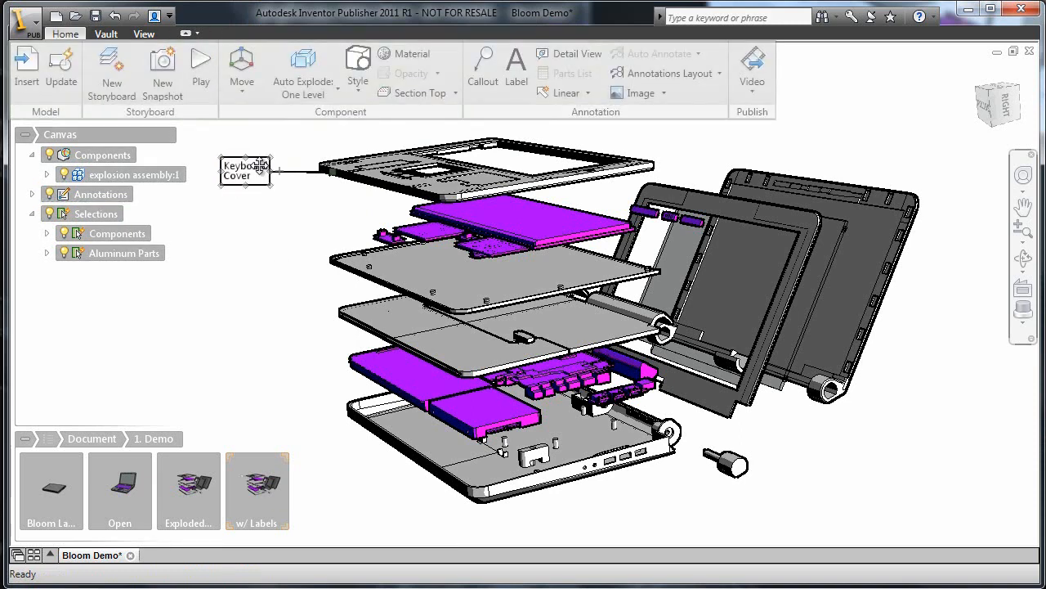
left_click(267, 69)
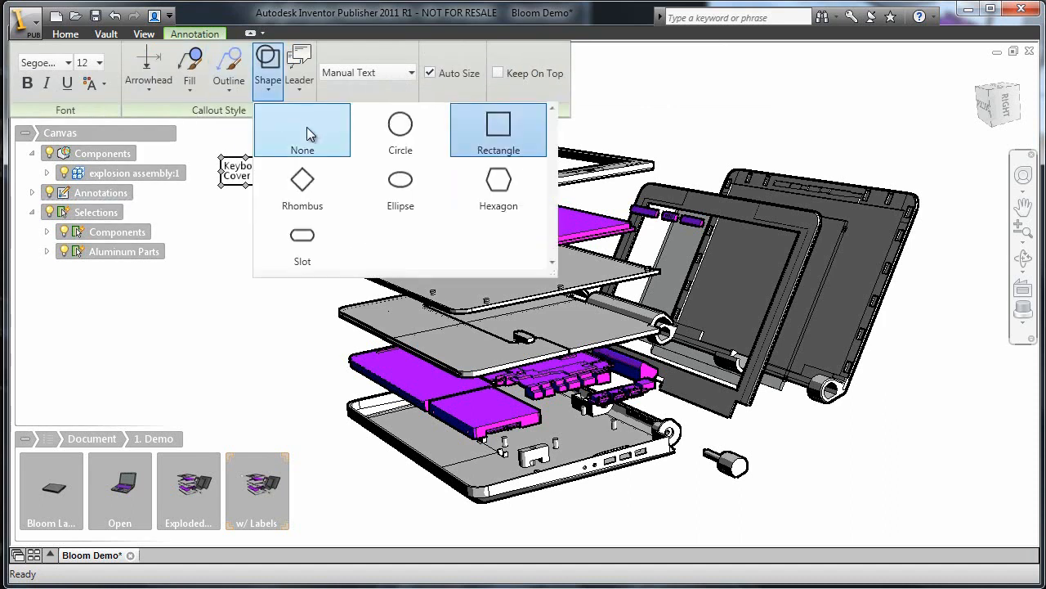
mouse_move(229, 68)
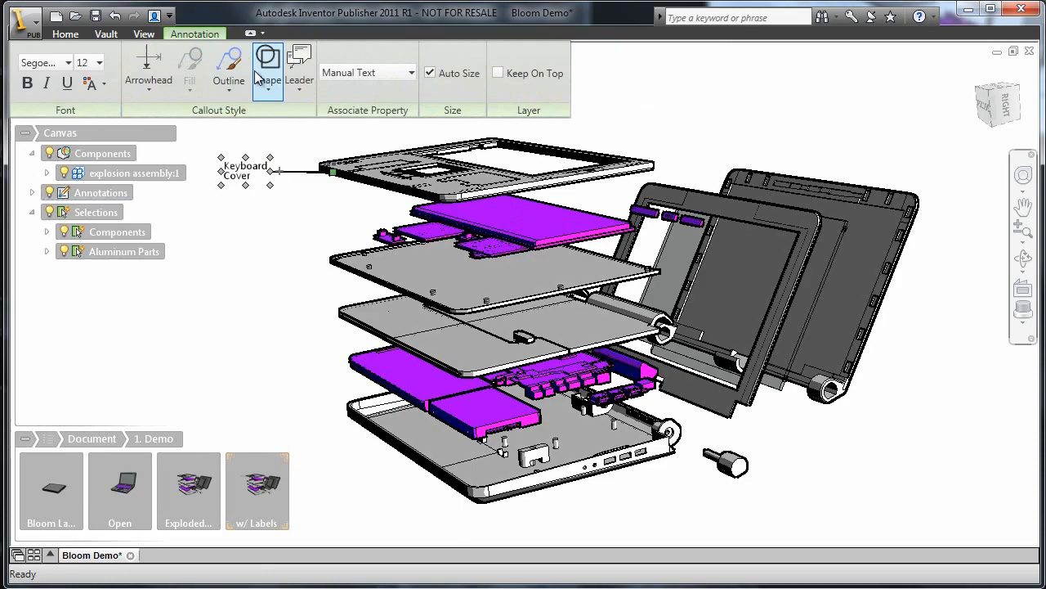
left_click(49, 488)
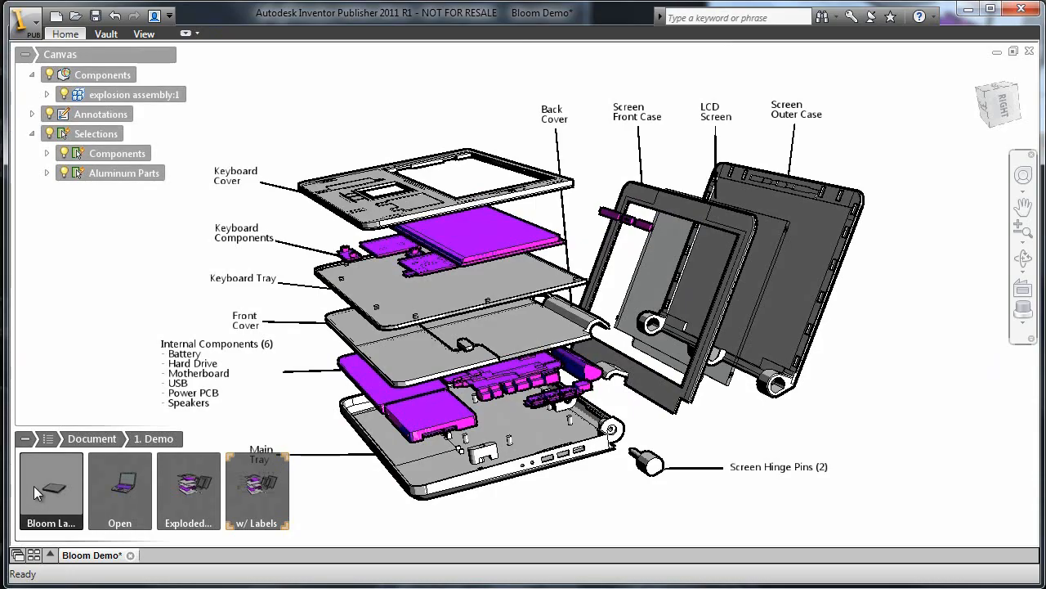
- Play the storyboard from the Bloom snapshot with the browser hidden, stepping through 1.3 Exploded View and 1.4 w/ Labels
left_click(50, 487)
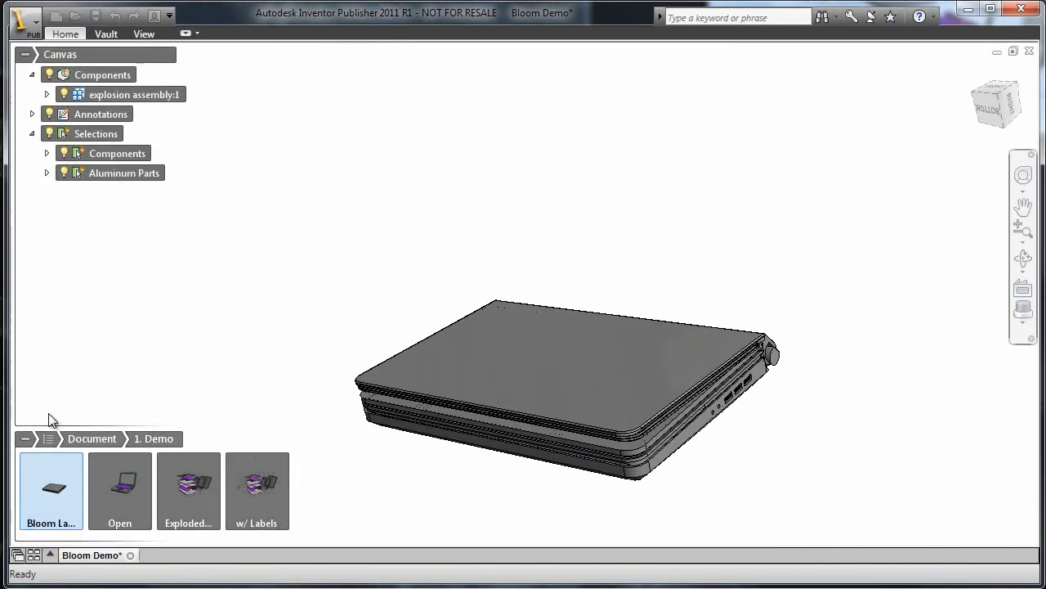
left_click(23, 56)
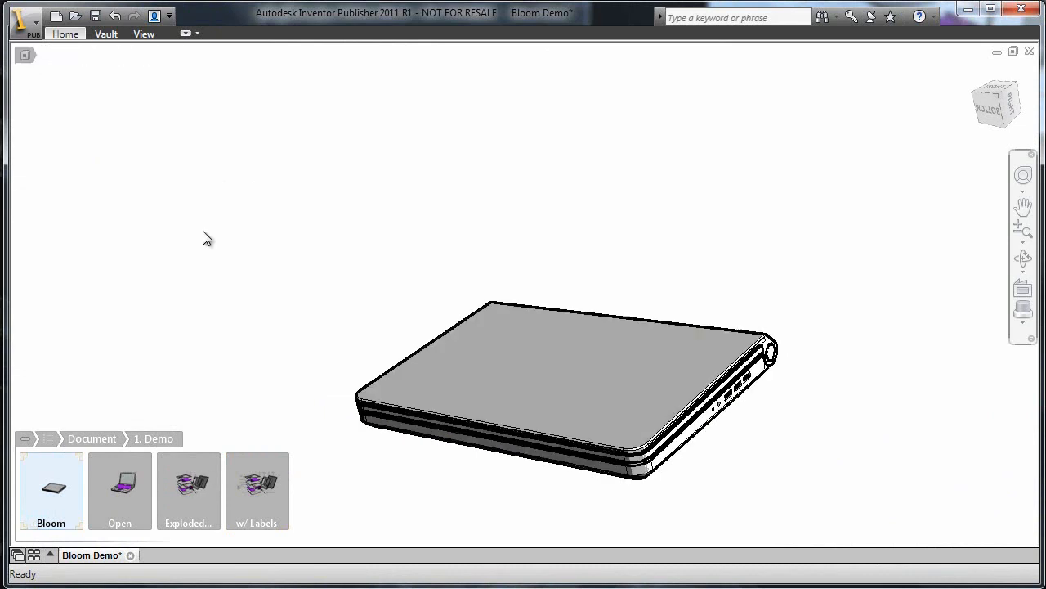
right_click(206, 239)
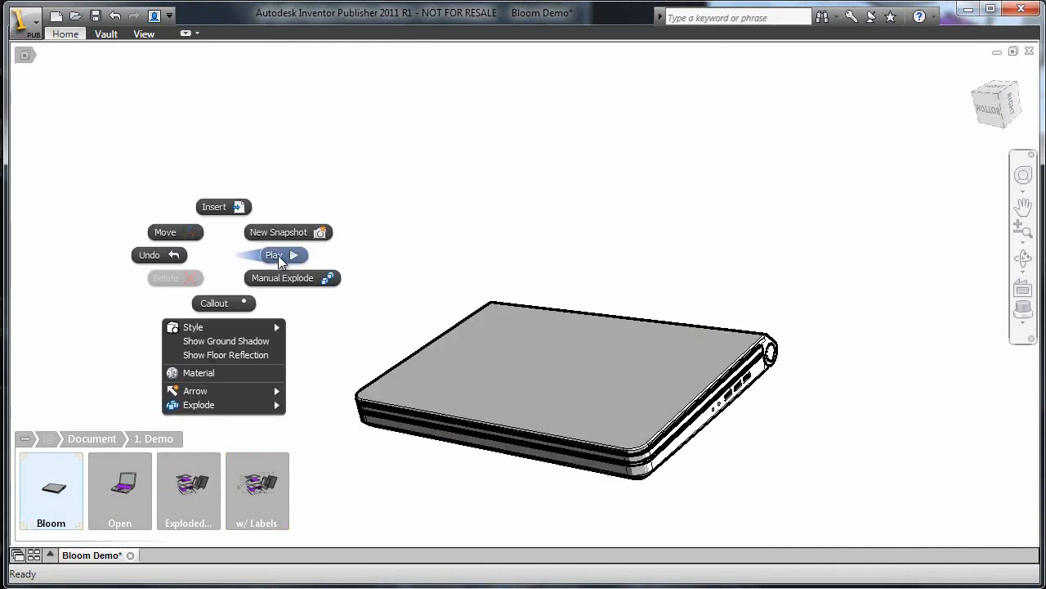
left_click(274, 255)
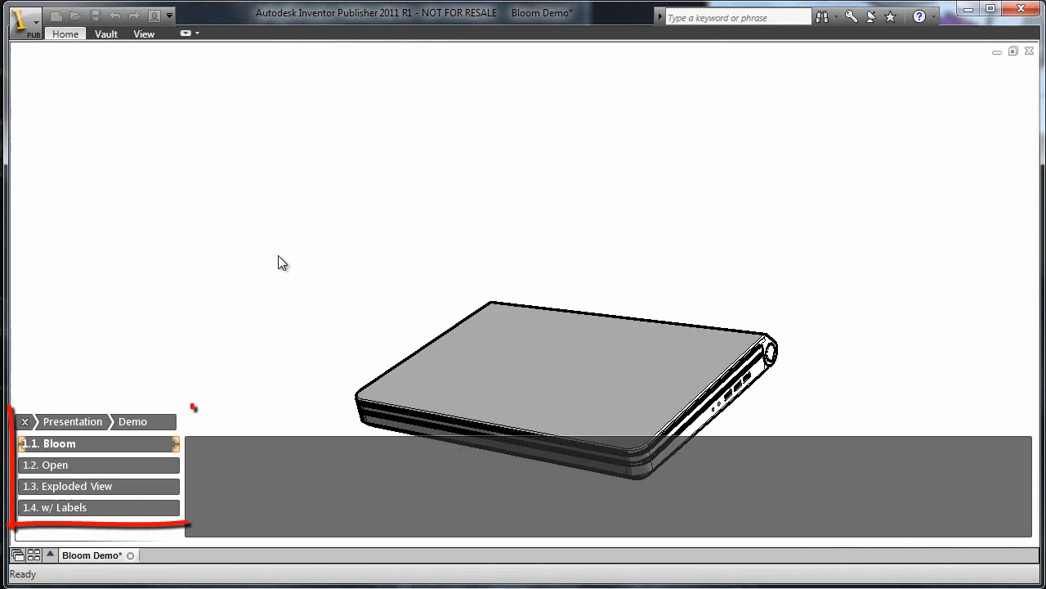
left_click(55, 464)
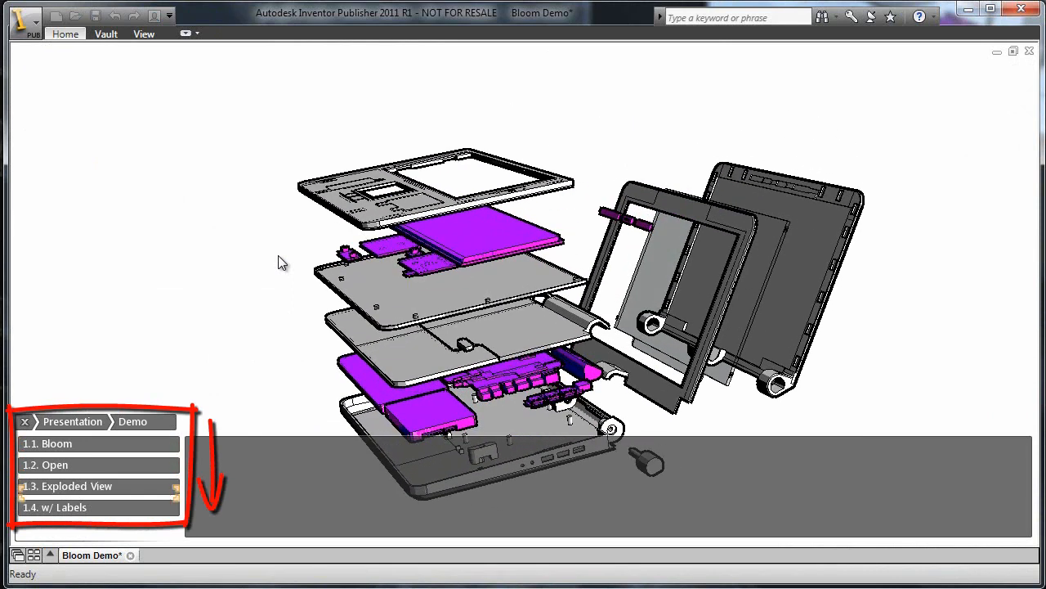
left_click(65, 507)
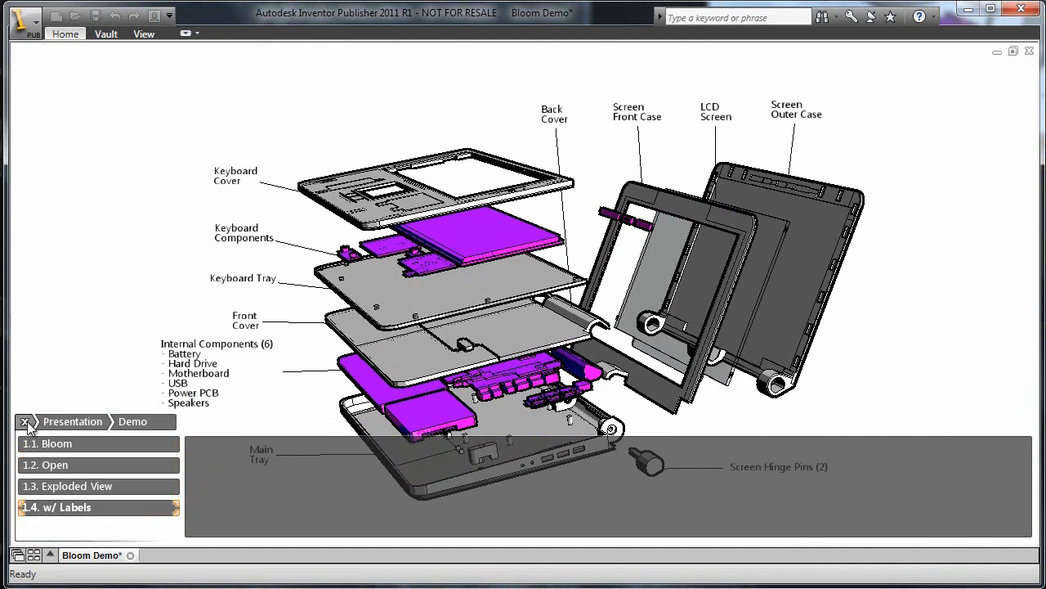
mouse_move(25, 422)
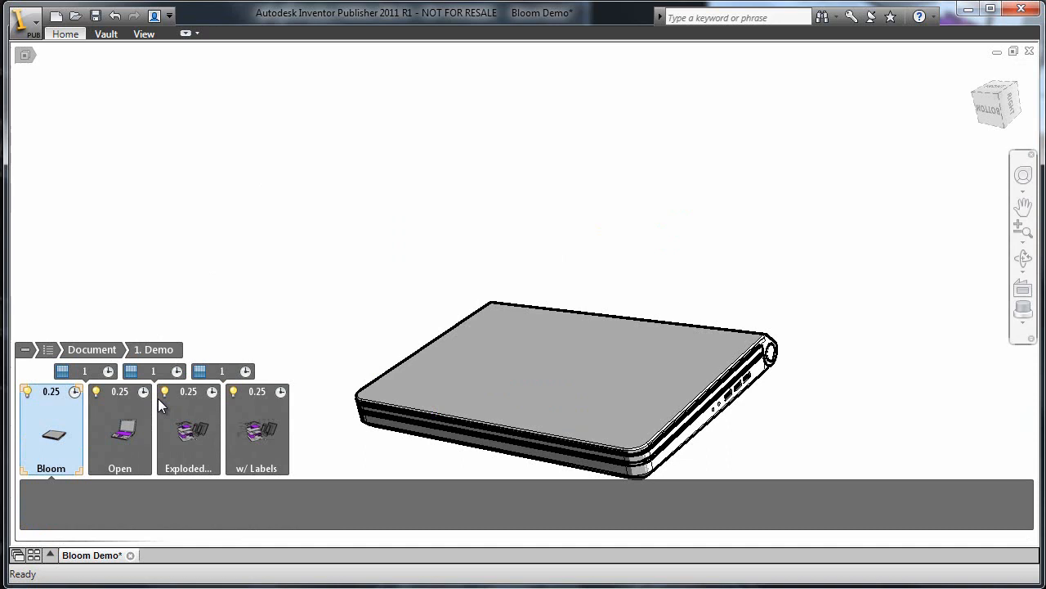
- Give all four snapshots a 1 Second duration and 0.5 Second transitions between them
left_click(258, 428)
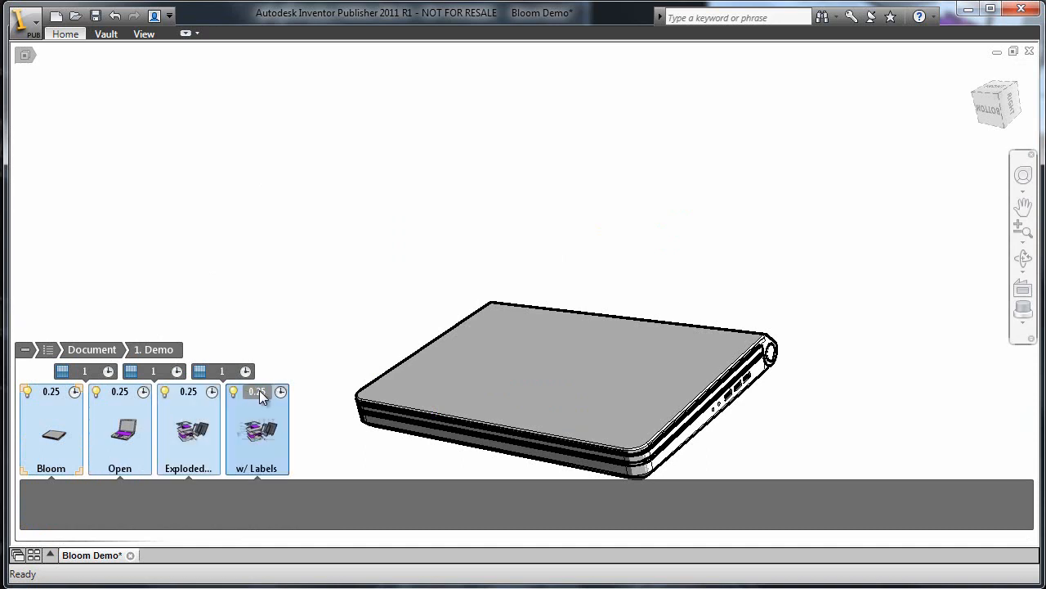
left_click(282, 392)
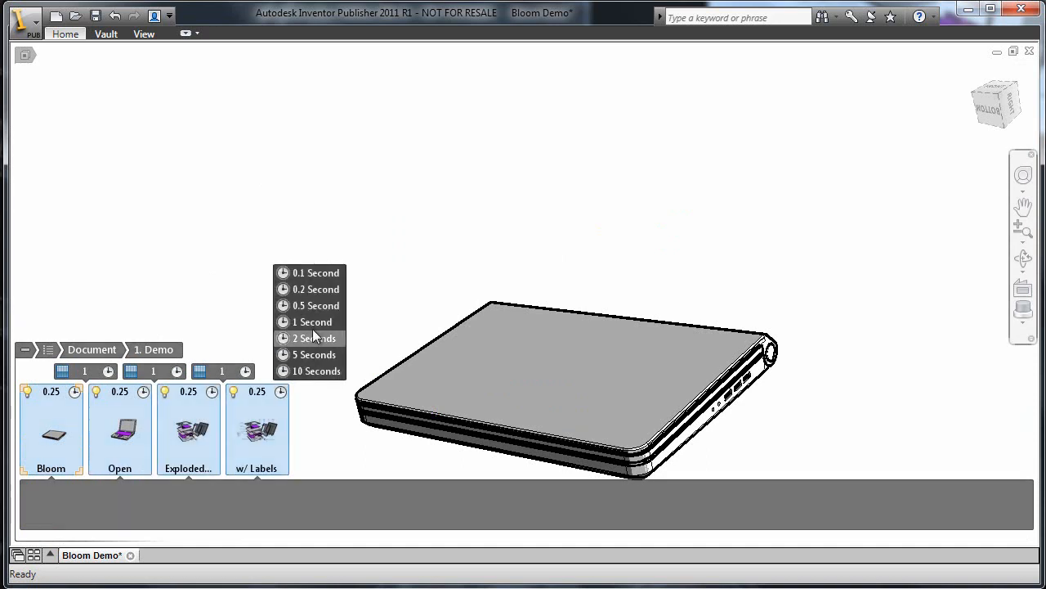
left_click(312, 321)
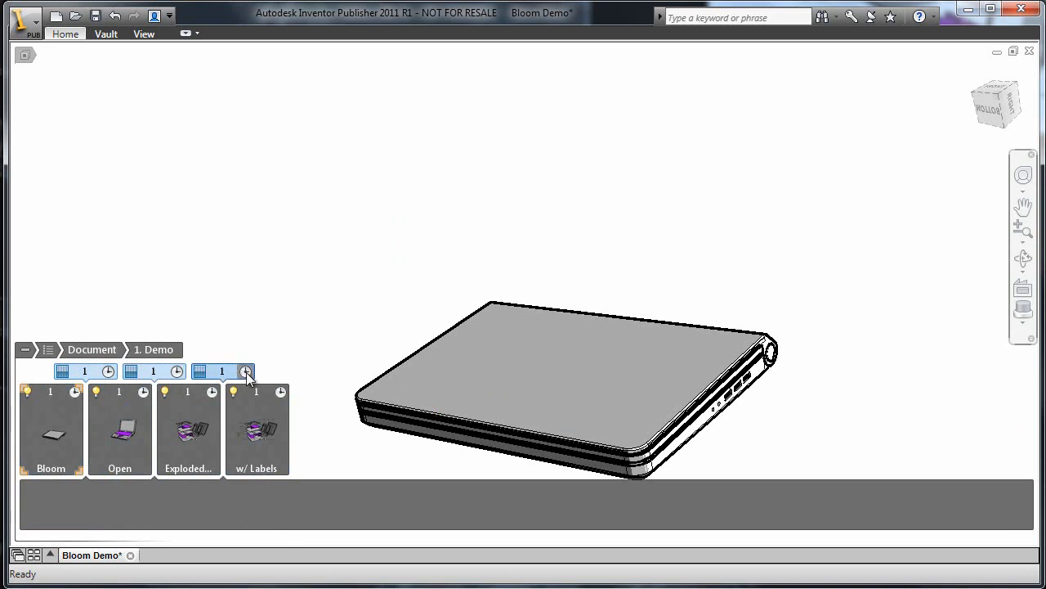
left_click(246, 371)
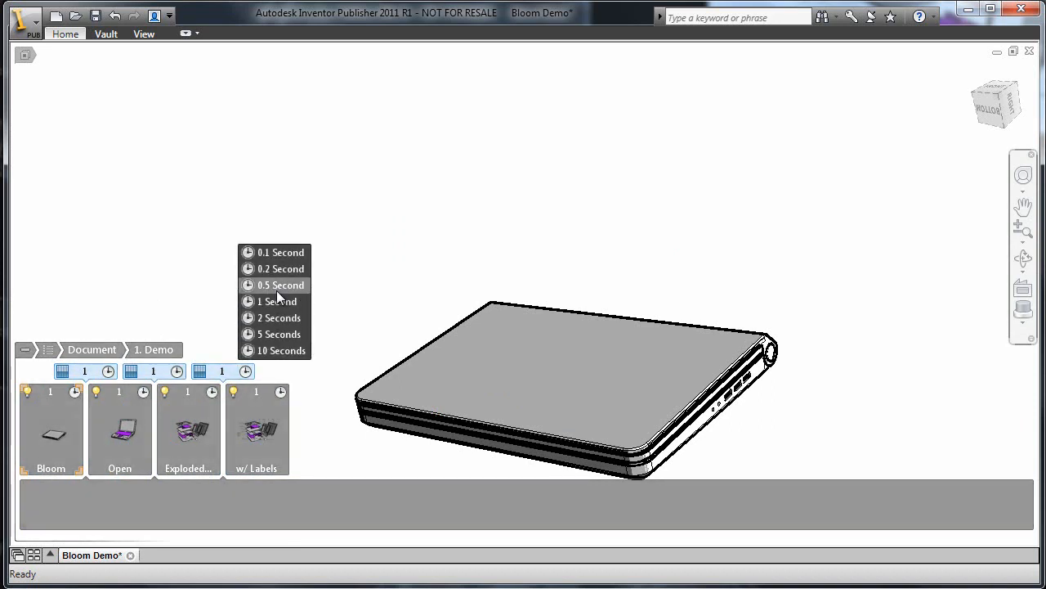
left_click(279, 284)
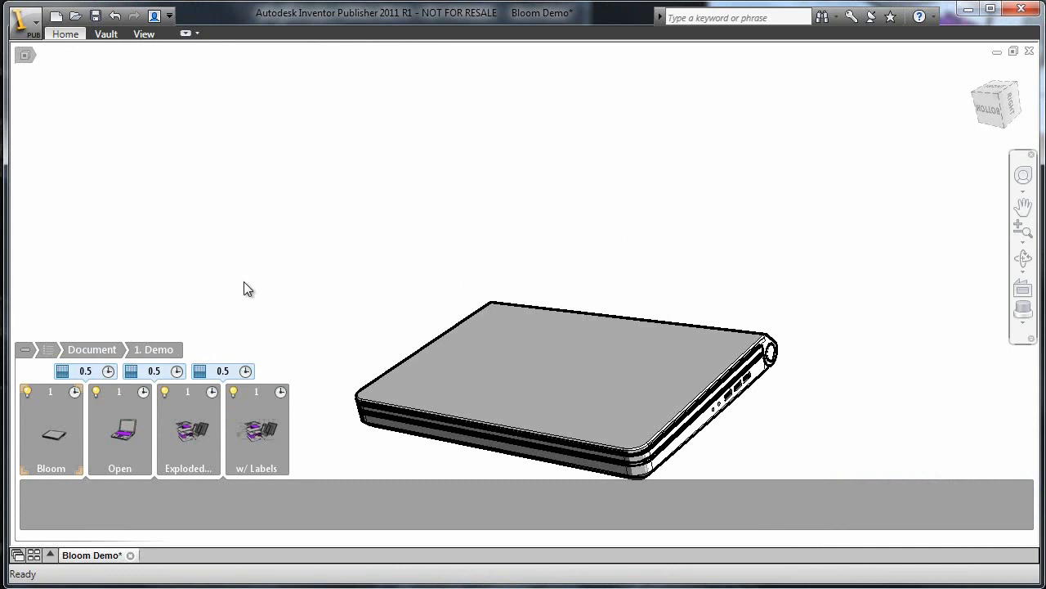
left_click(65, 33)
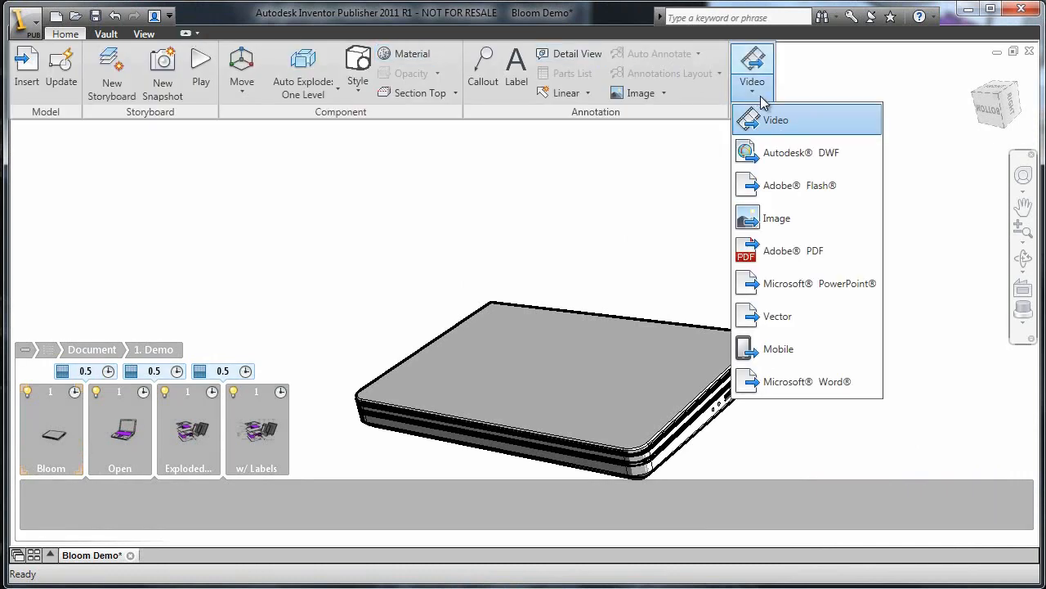
mouse_move(833, 178)
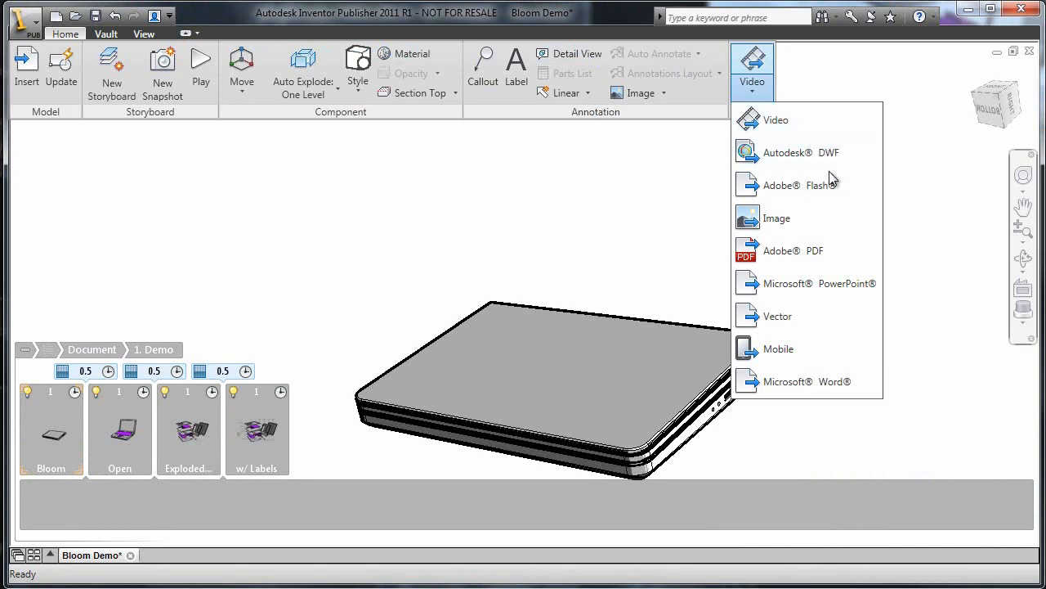
mouse_move(808, 283)
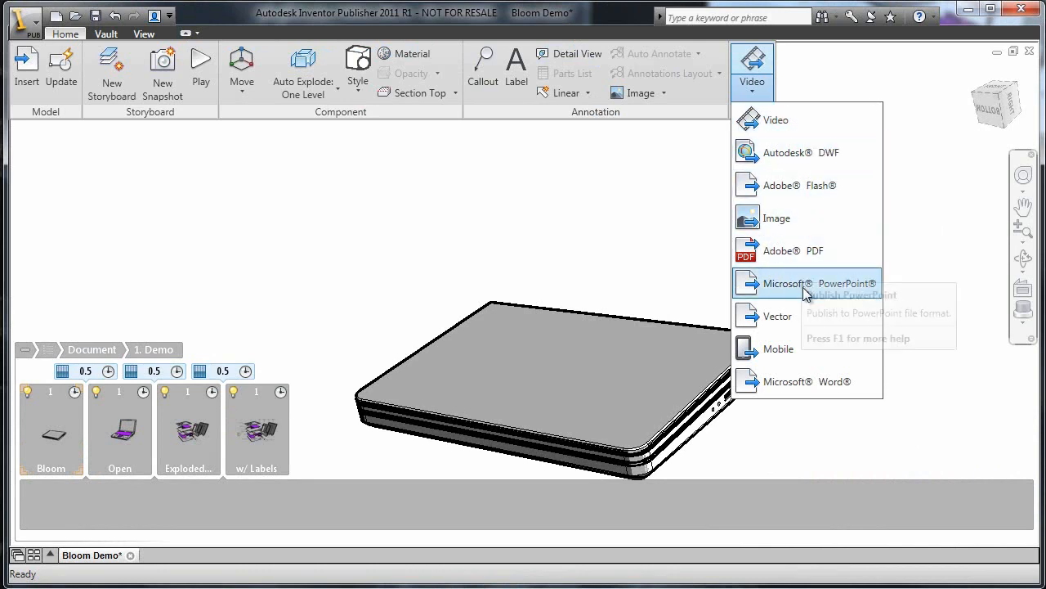
mouse_move(778, 349)
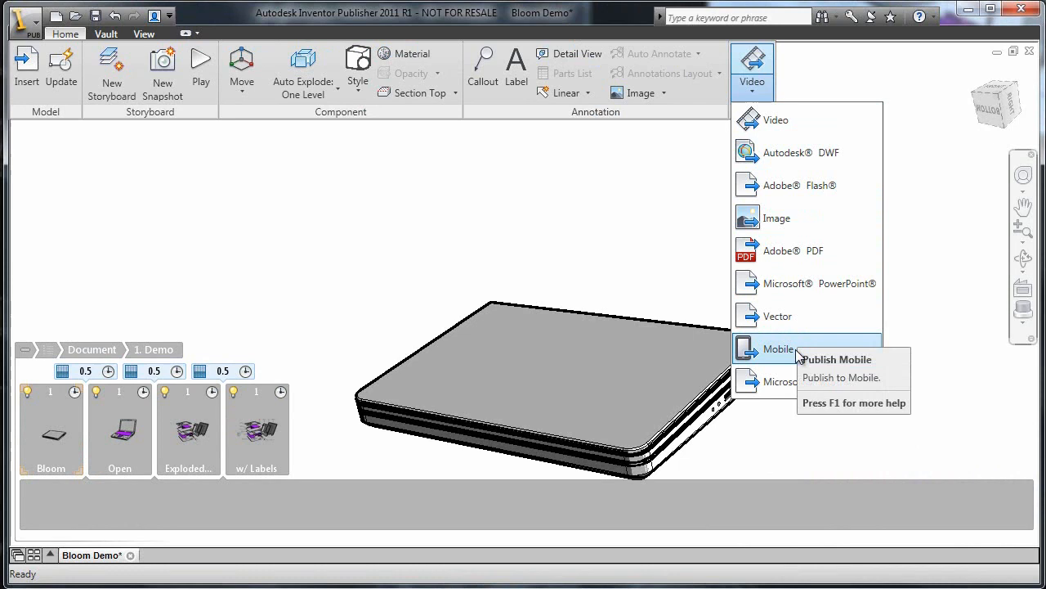
mouse_move(639, 268)
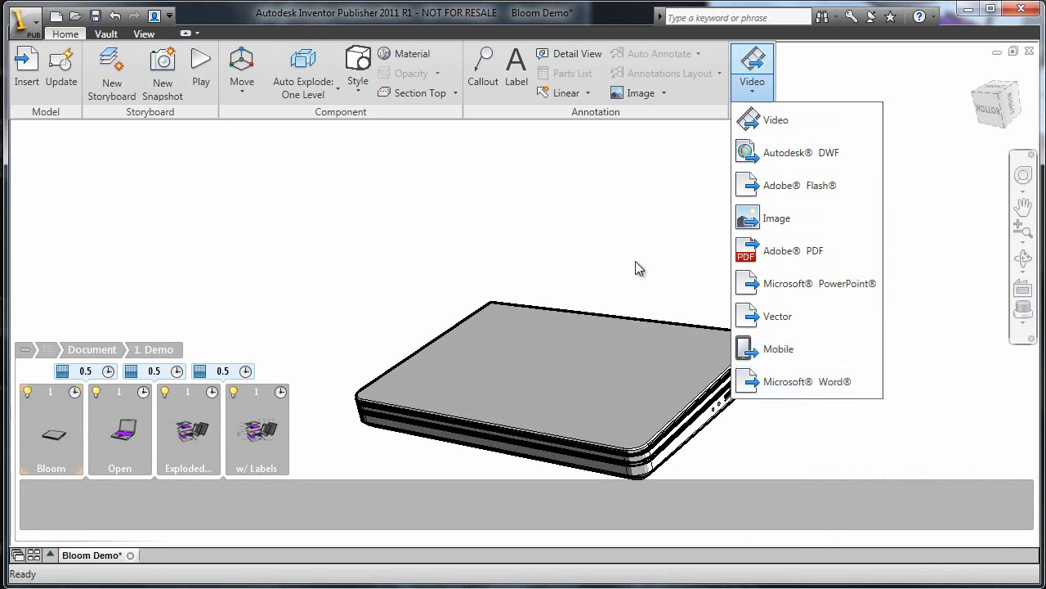
- Choose Video from the Publish formats to export every storyboard in Bloom Demo
left_click(775, 119)
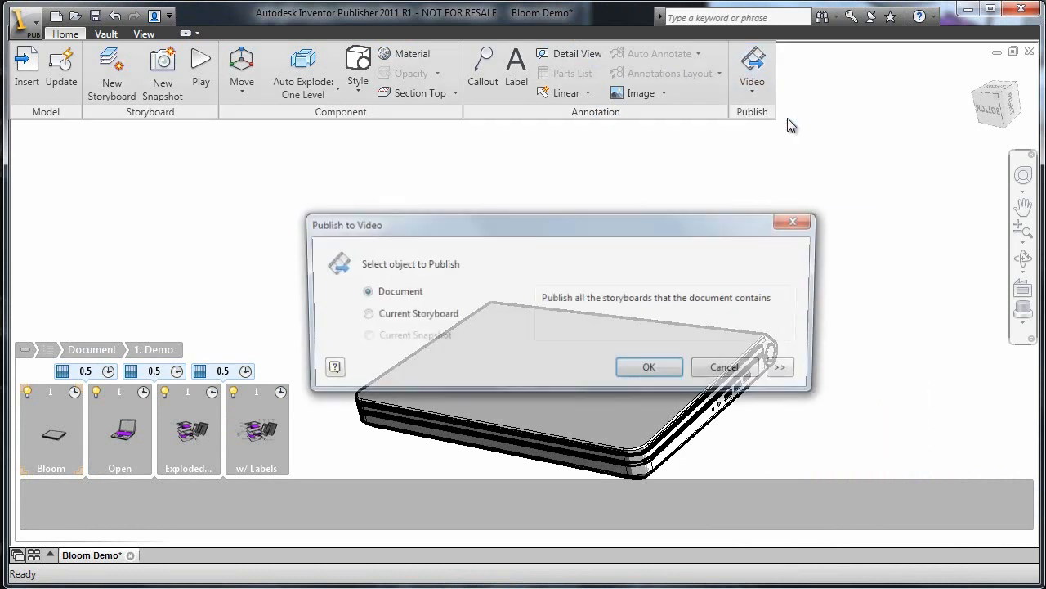
- Publish Bloom Demo.avi at 1280 × 720 (16:9) resolution and let it open for playback
left_click(778, 367)
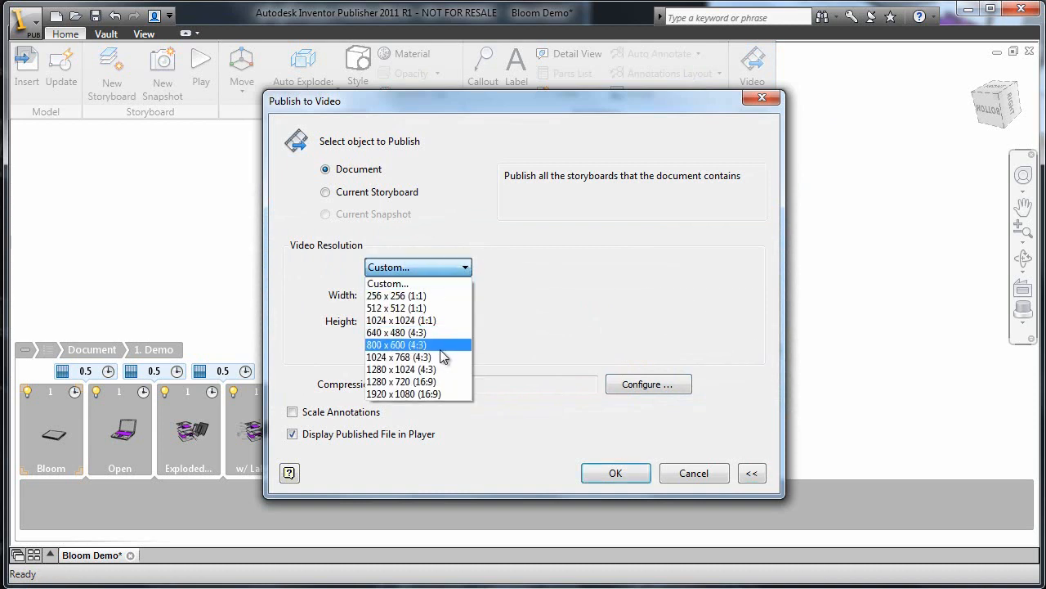
left_click(401, 383)
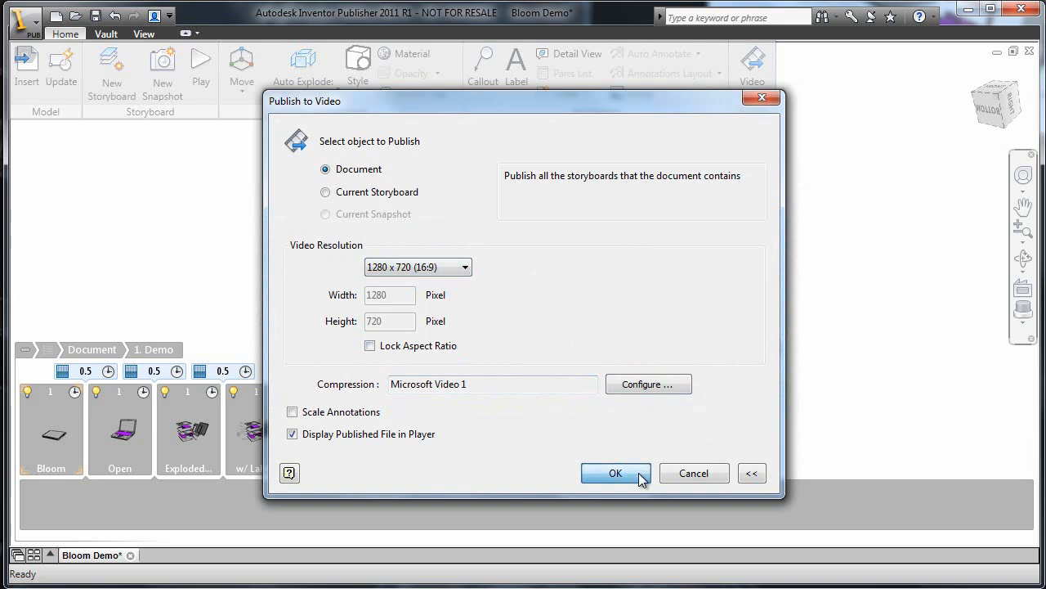
left_click(615, 474)
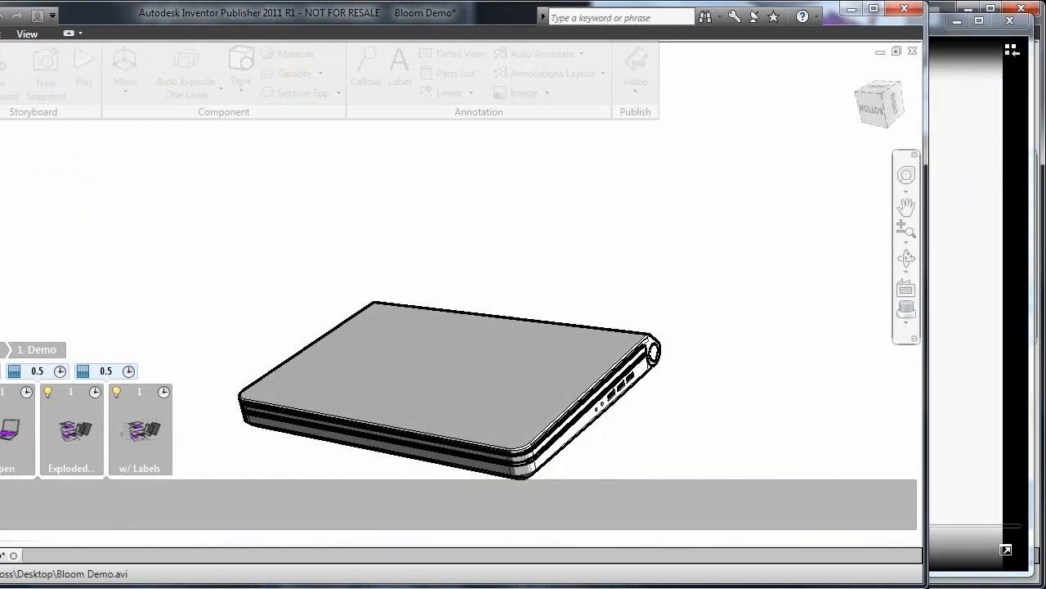